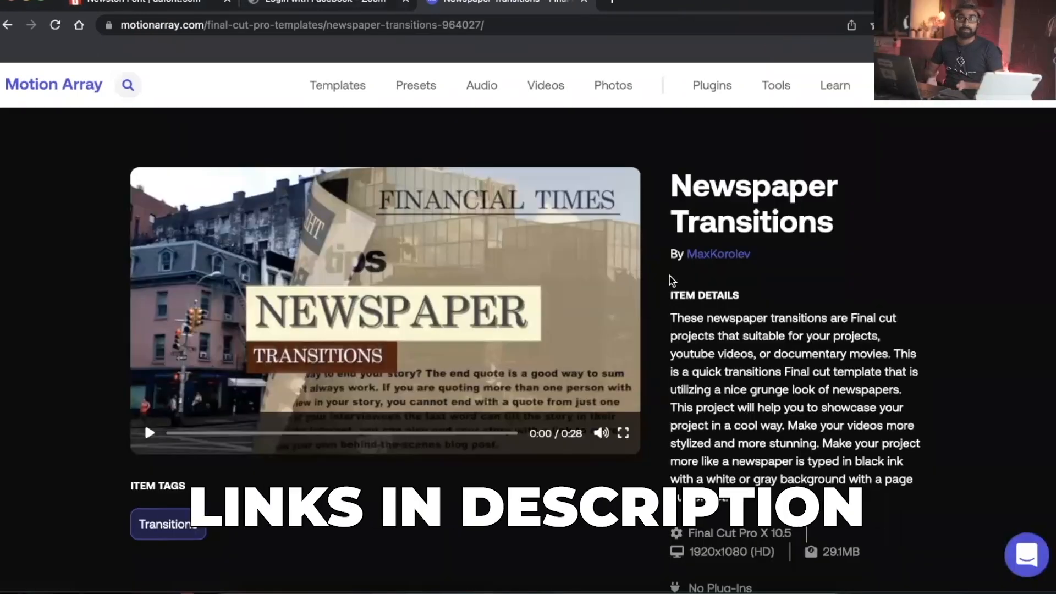
# Step: Scroll down the Newspaper Transitions page to its download section
pyautogui.scroll(-3)
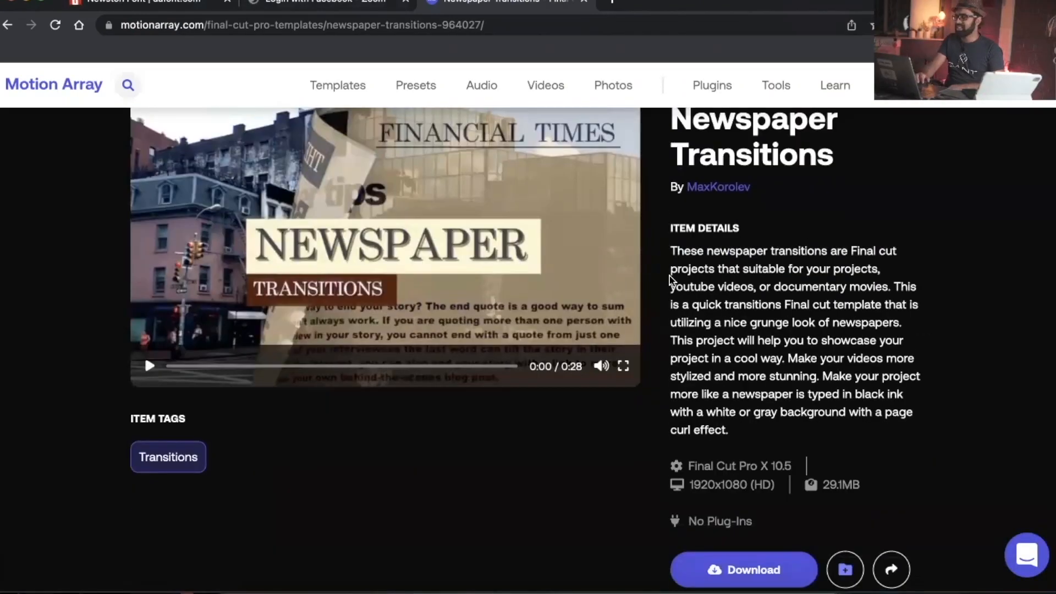
pyautogui.scroll(-3)
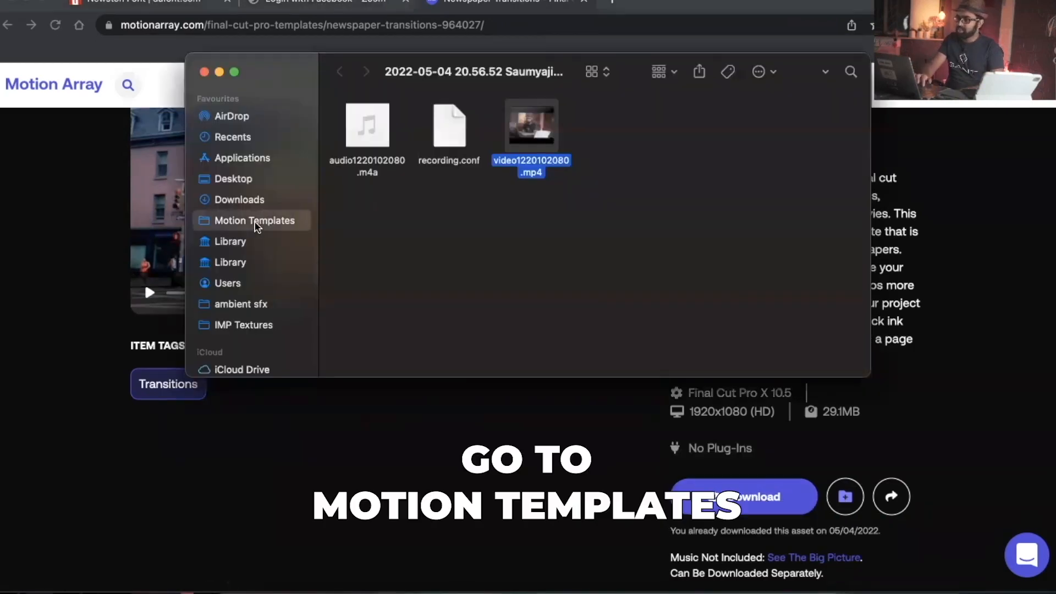
# Step: Open Motion Templates, then its Transitions folder, in Finder
pyautogui.click(254, 220)
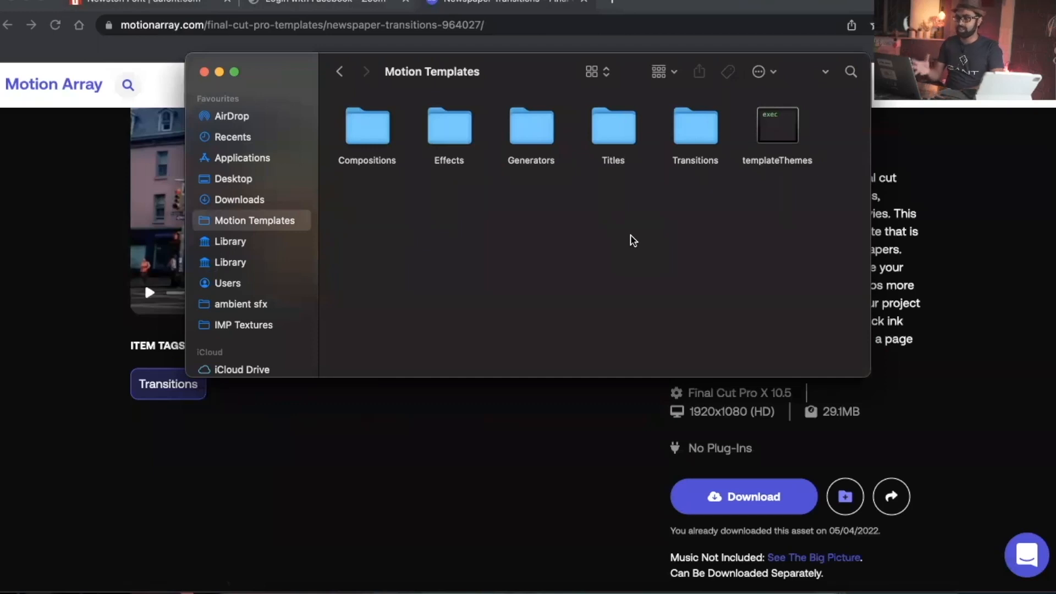
pyautogui.moveTo(687, 145)
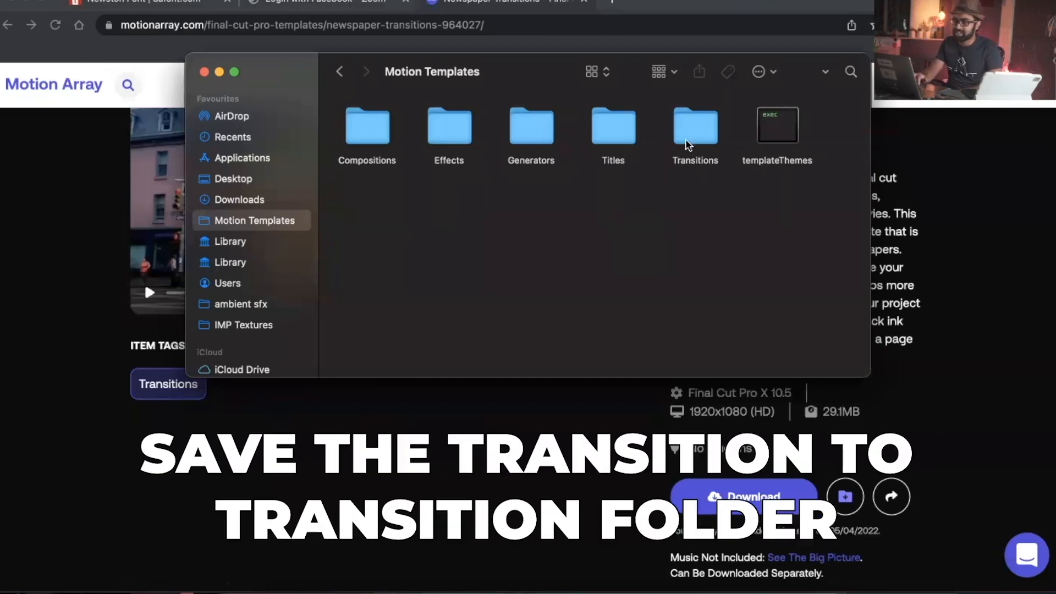
pyautogui.doubleClick(695, 129)
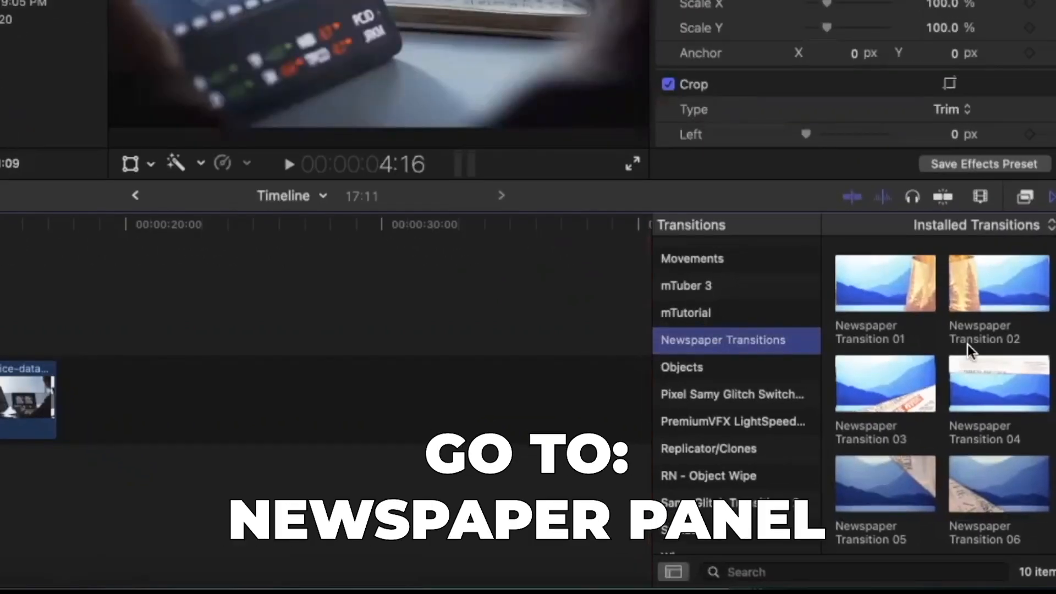
# Step: Scroll the Transitions browser to show Newspaper Transition 01 through 06
pyautogui.scroll(-3)
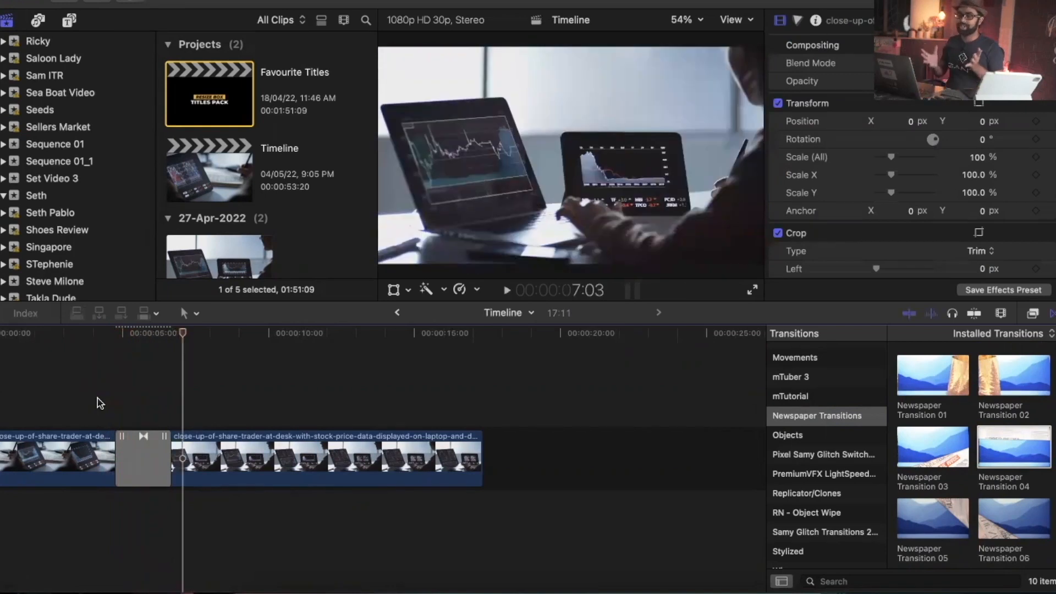
# Step: Place a Newspaper Transition between the two trader clips and scroll to Transitions 07–10
pyautogui.click(142, 459)
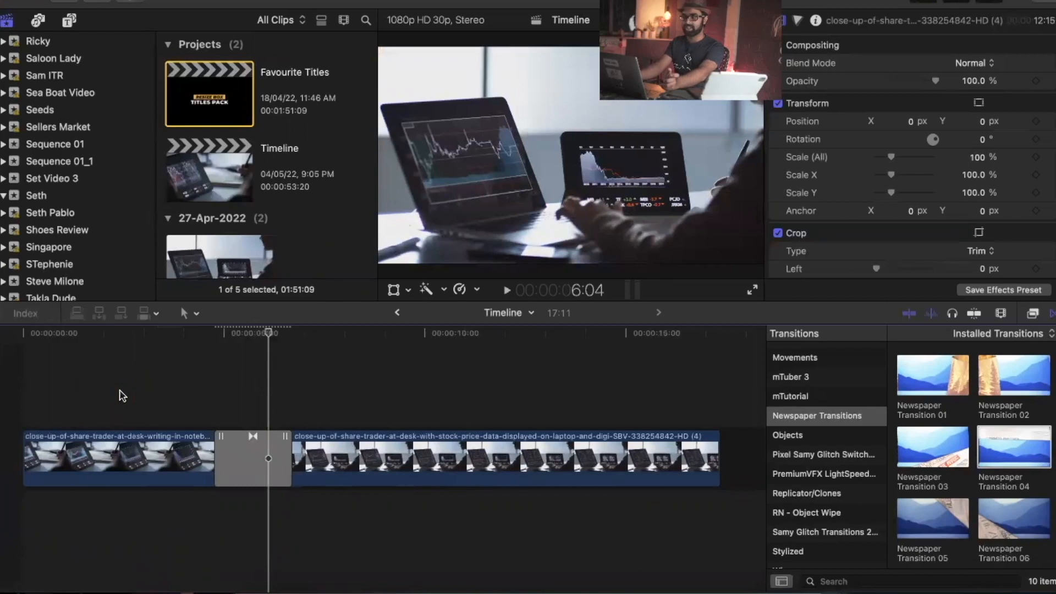
pyautogui.scroll(-3)
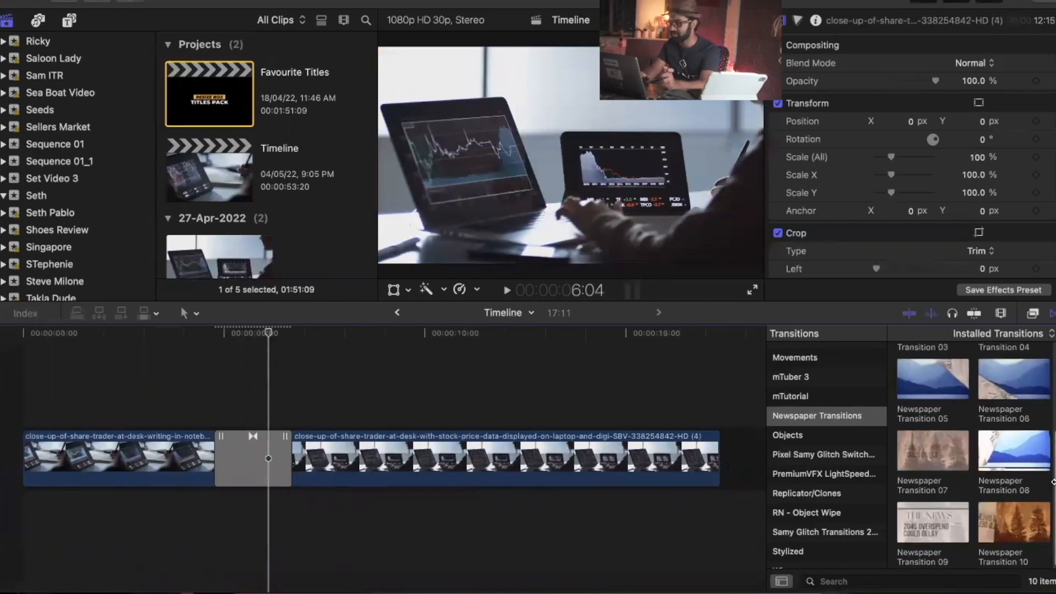